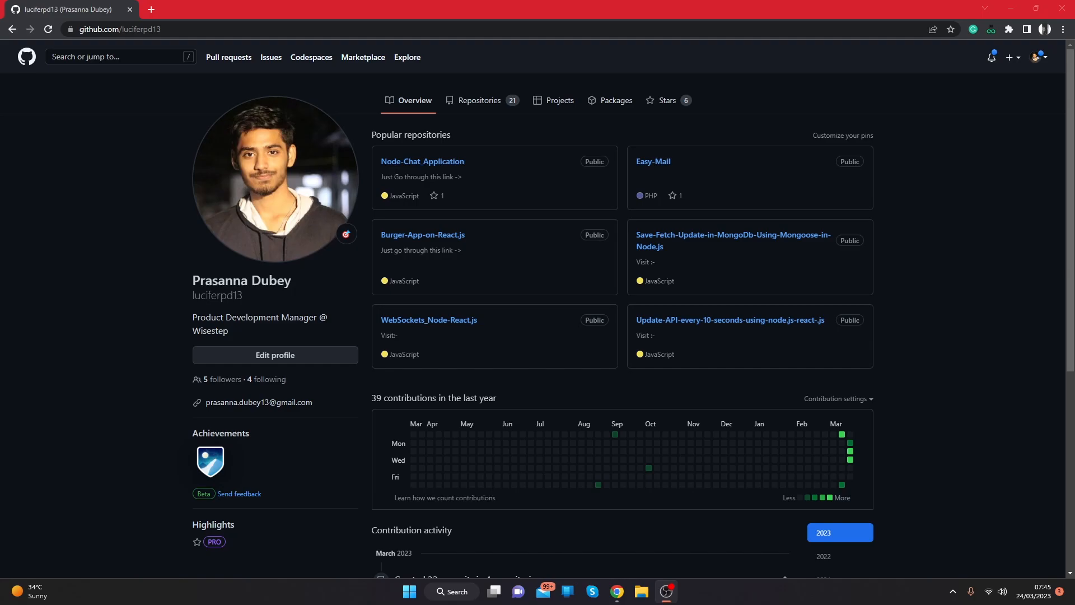
mouse_move(333, 260)
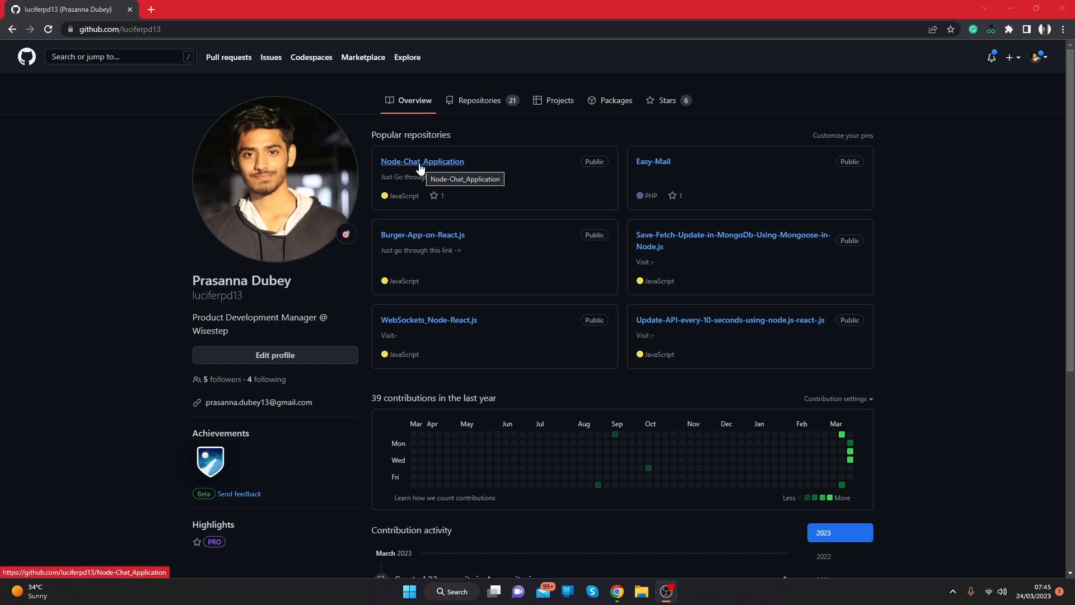
Open the Node-Chat_Application repository on GitHub.
left_click(422, 162)
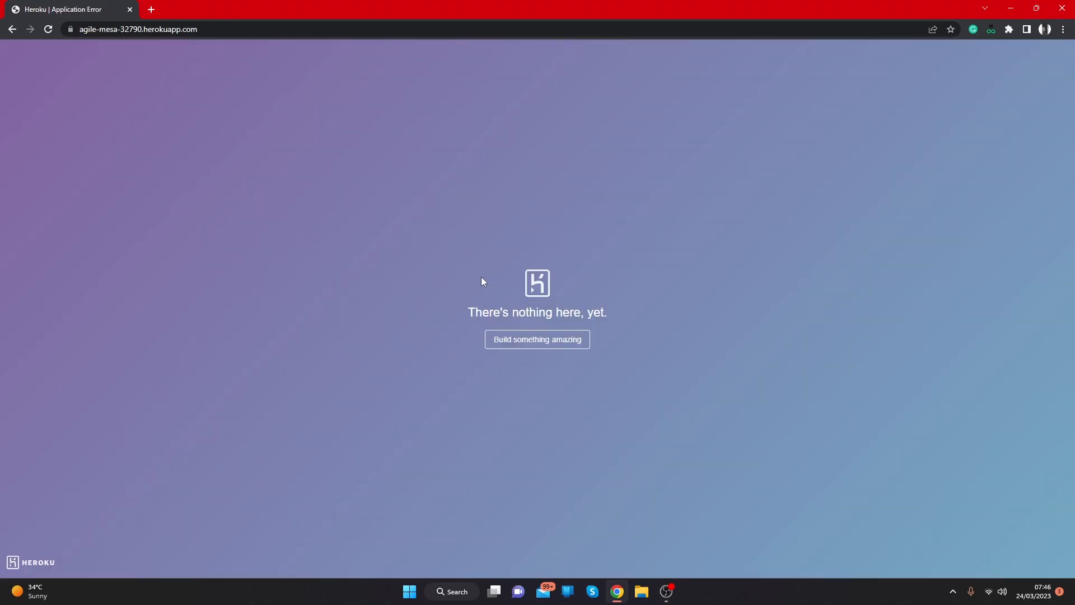
mouse_move(558, 376)
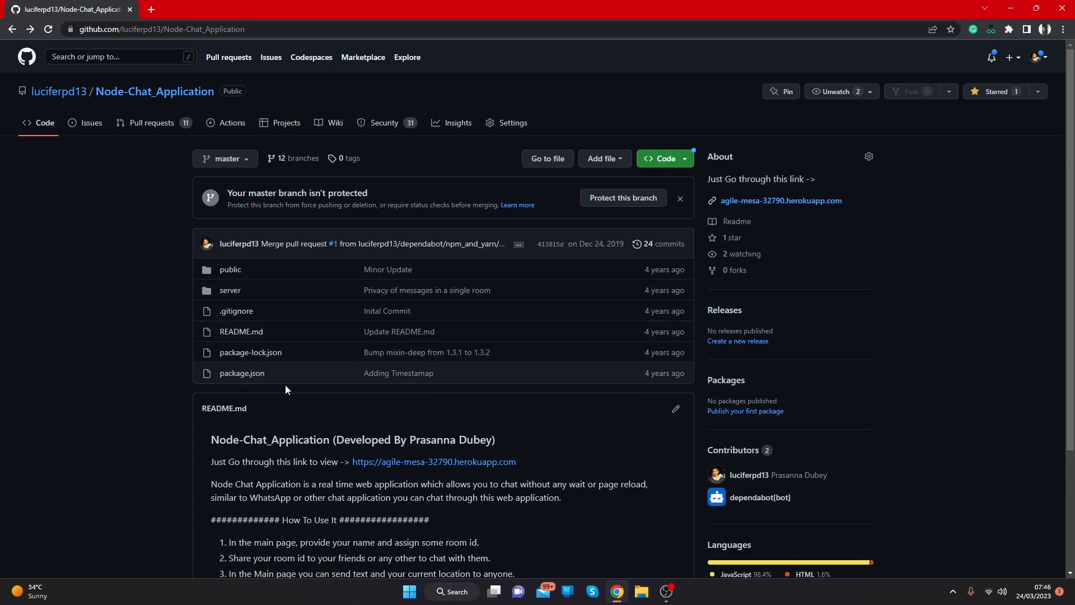
mouse_move(221, 190)
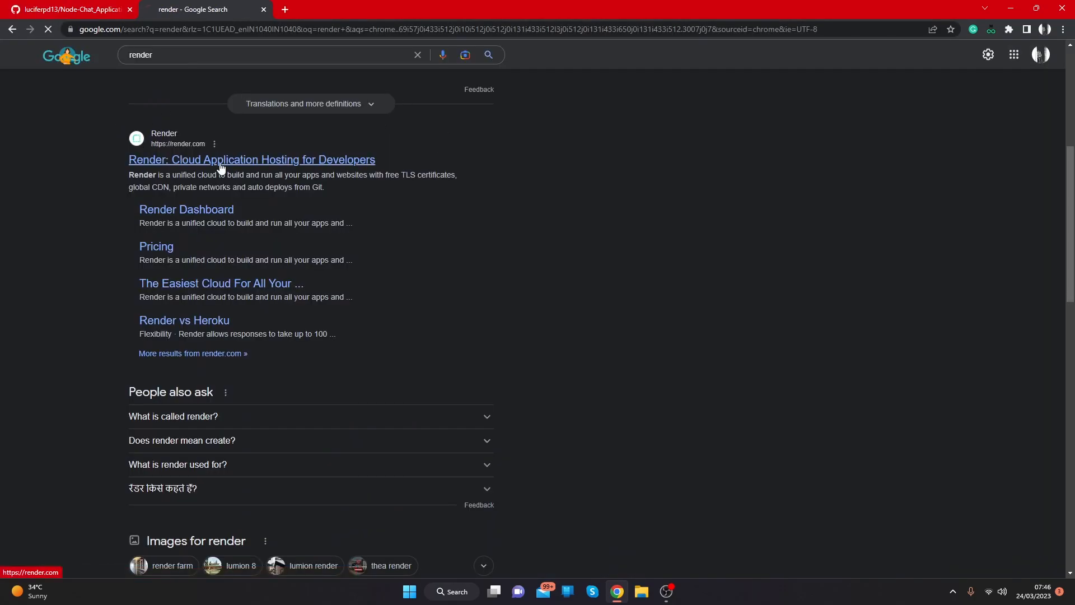
Go to render.com, sign in, and start creating a new web service.
left_click(252, 159)
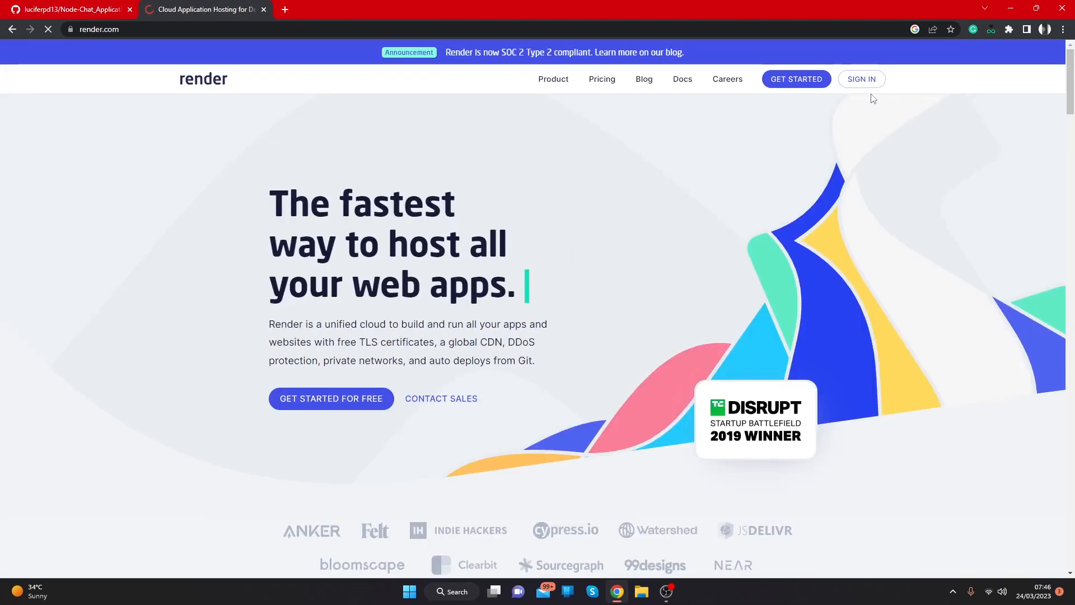
left_click(795, 79)
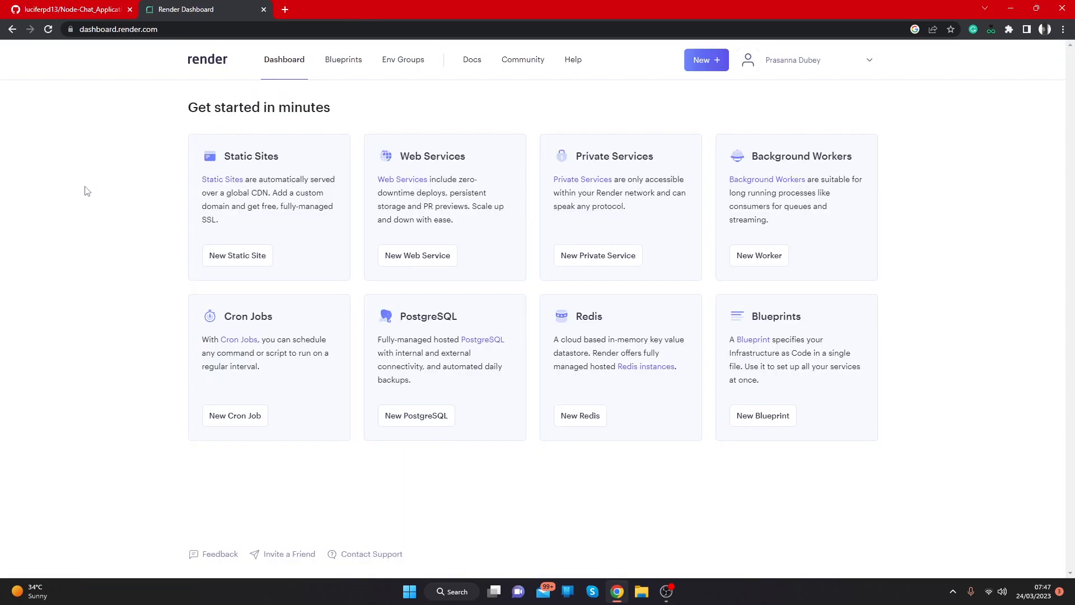
mouse_move(790, 542)
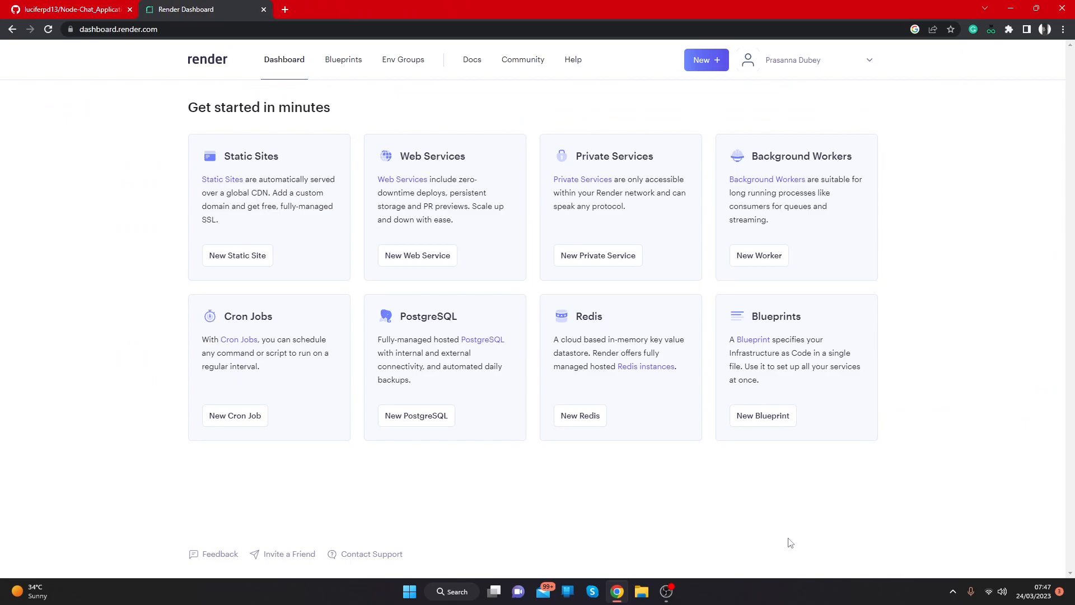
mouse_move(487, 506)
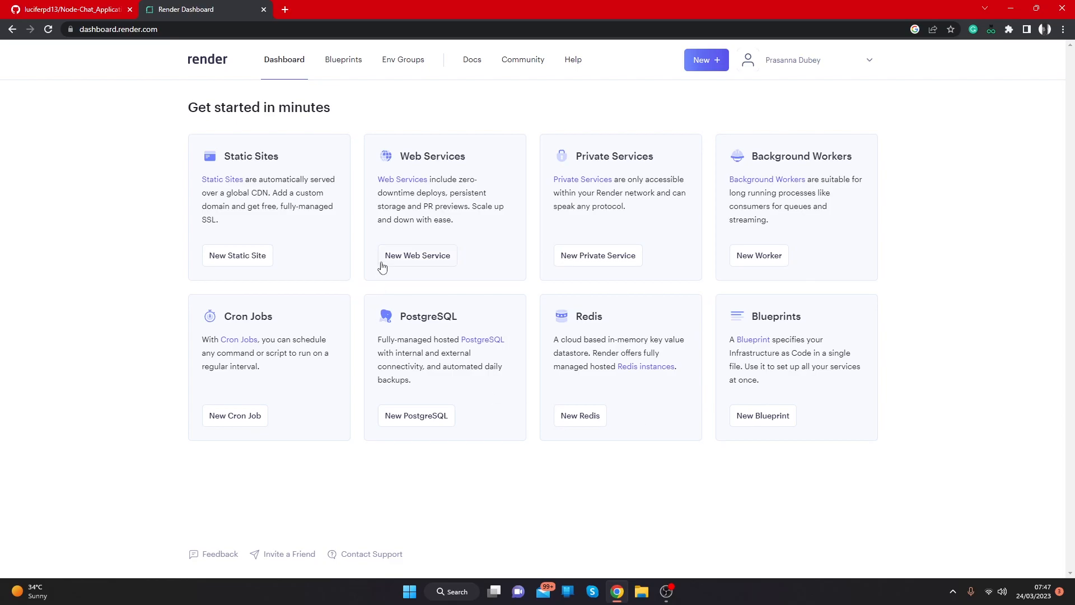
mouse_move(760, 288)
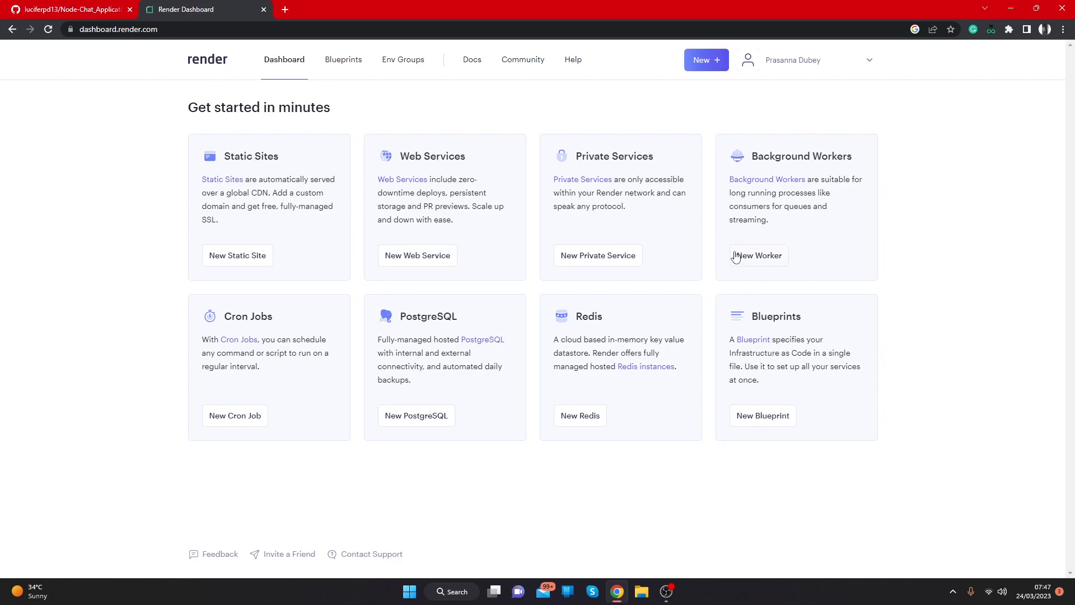
mouse_move(480, 288)
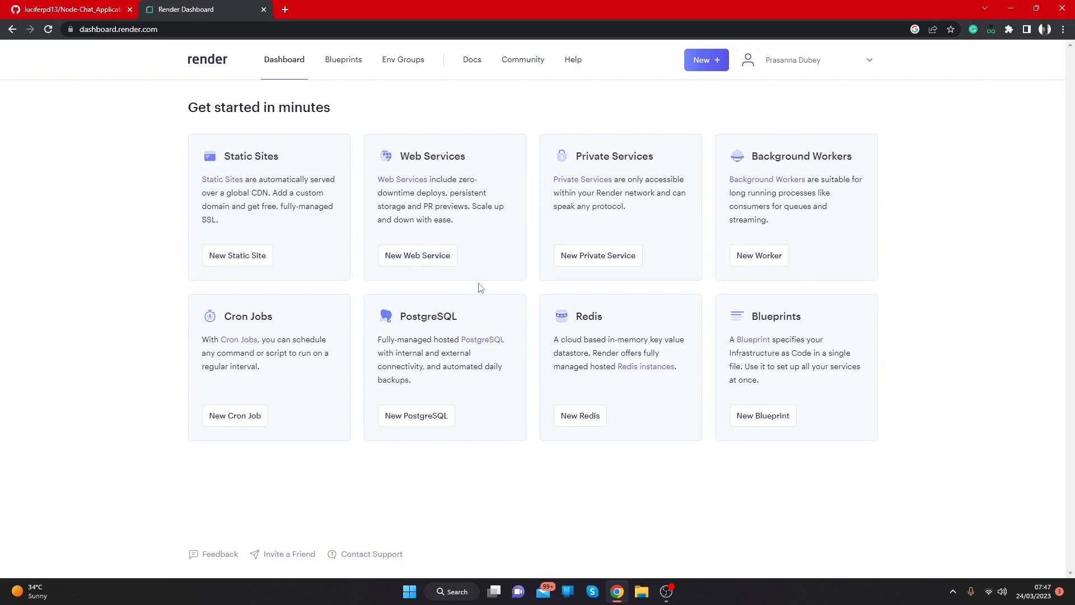
mouse_move(389, 180)
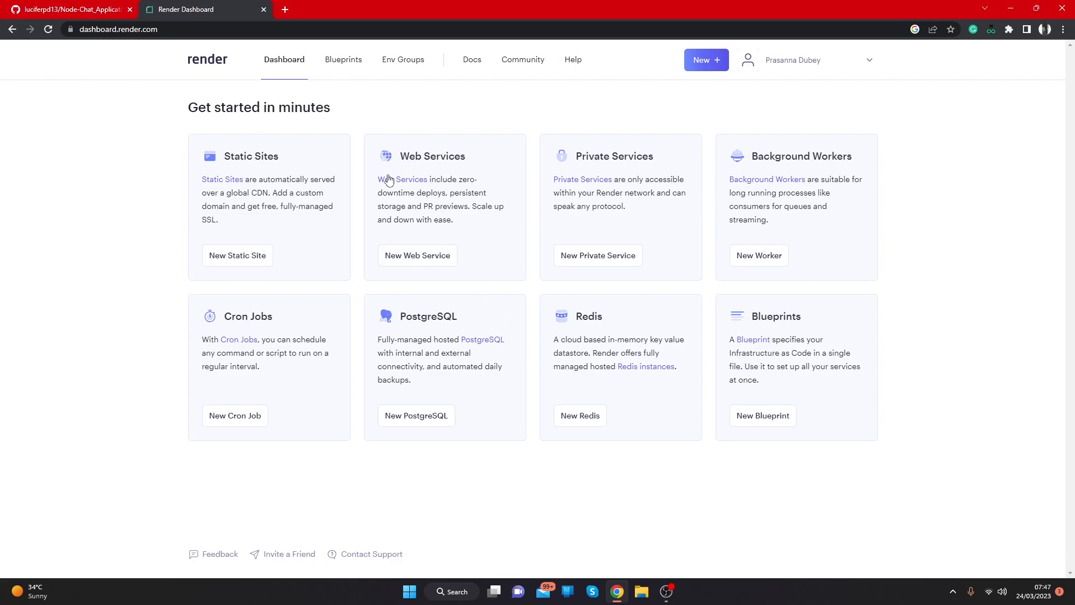
left_click(417, 256)
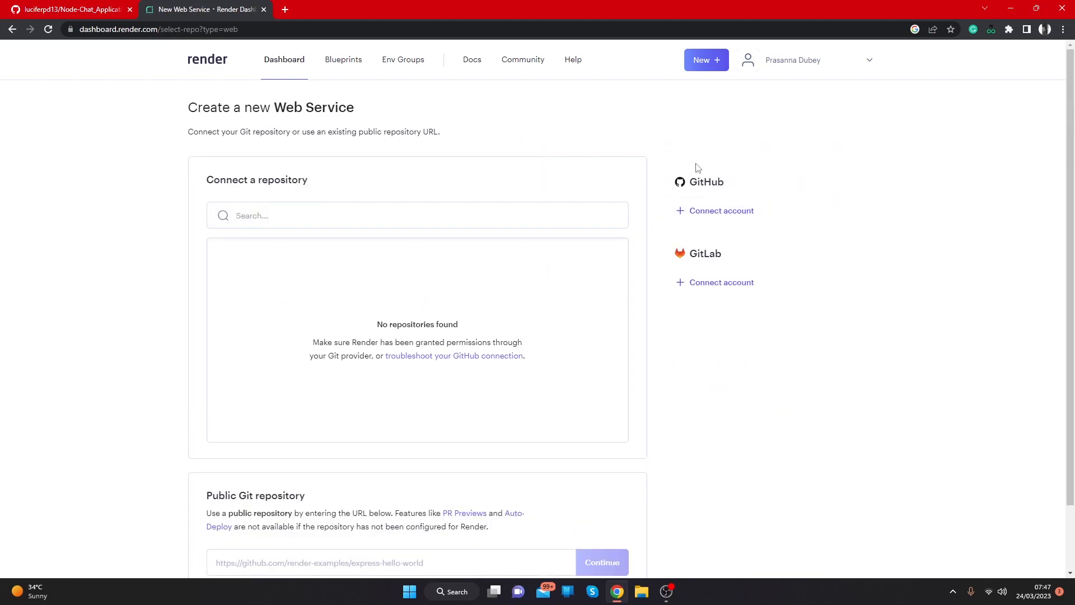
Link GitHub to Render for all repositories and pick Node-Chat_Application after searching 'chat'.
left_click(715, 211)
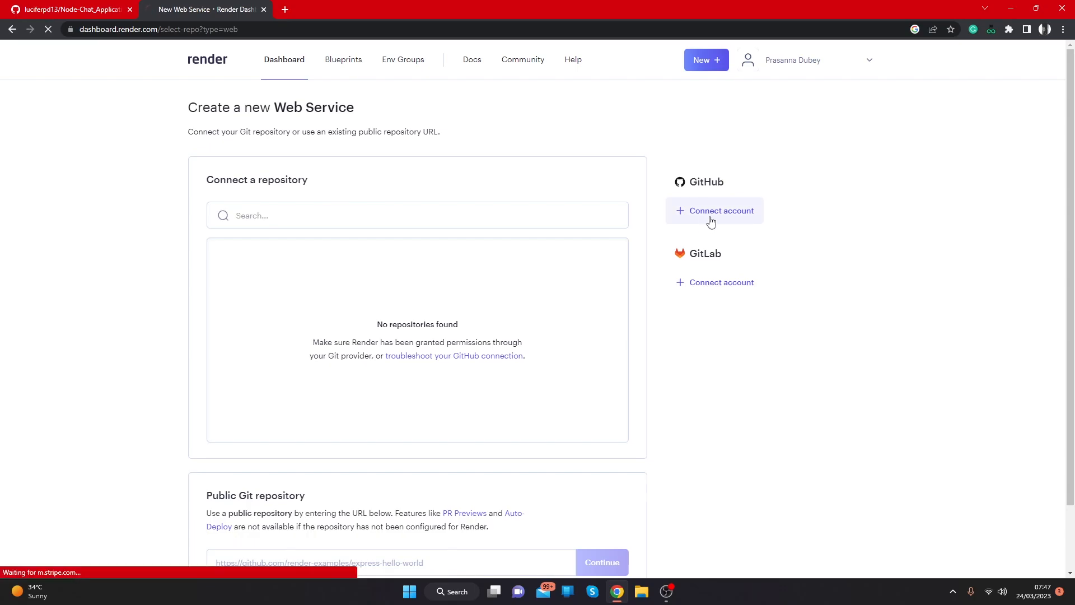
left_click(720, 210)
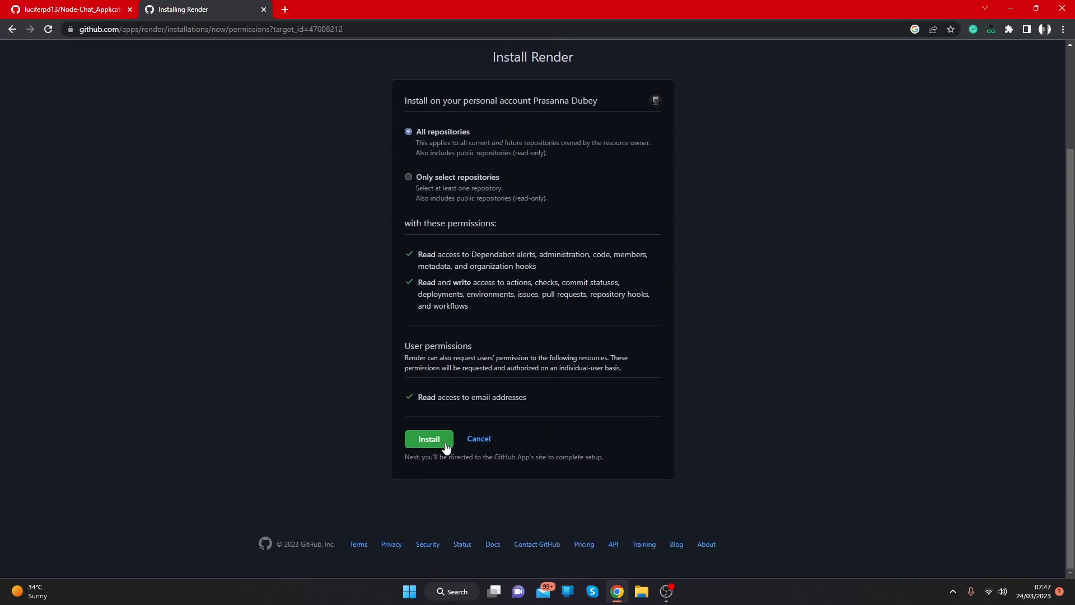
left_click(428, 438)
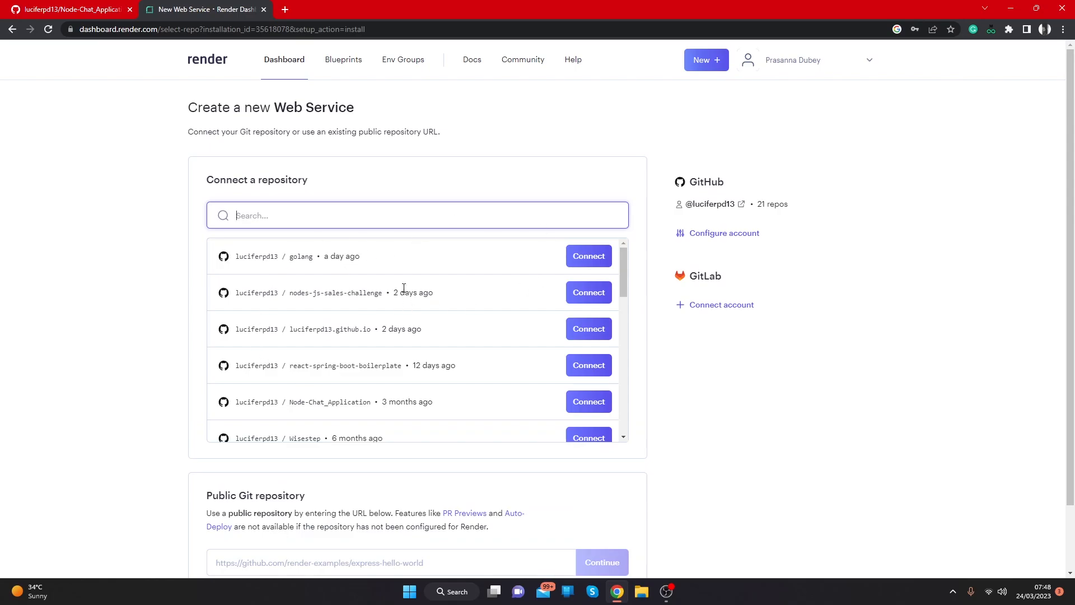
mouse_move(347, 288)
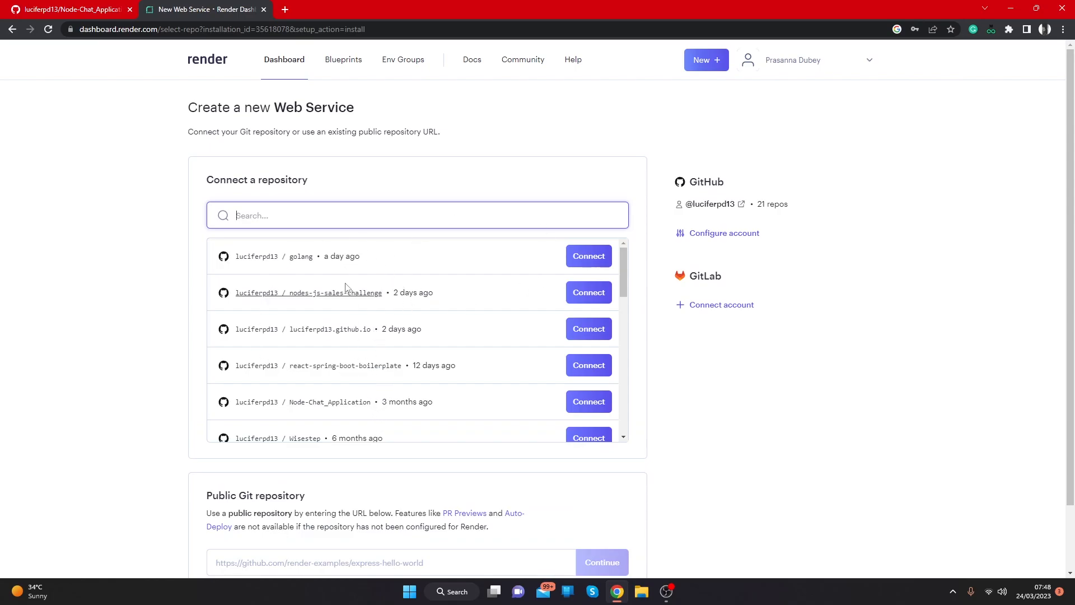
type("chat")
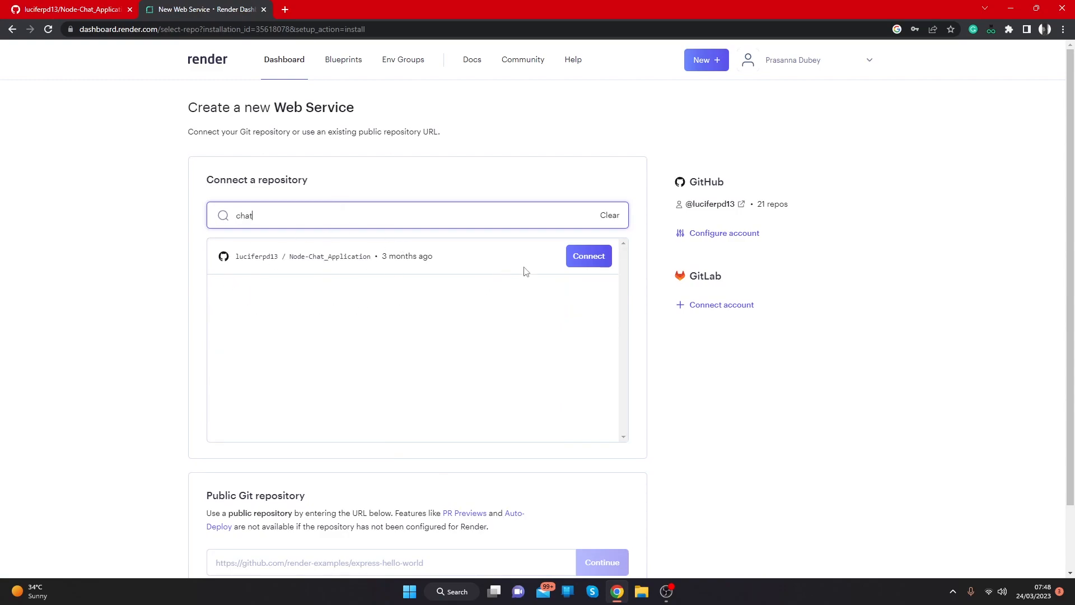
left_click(588, 256)
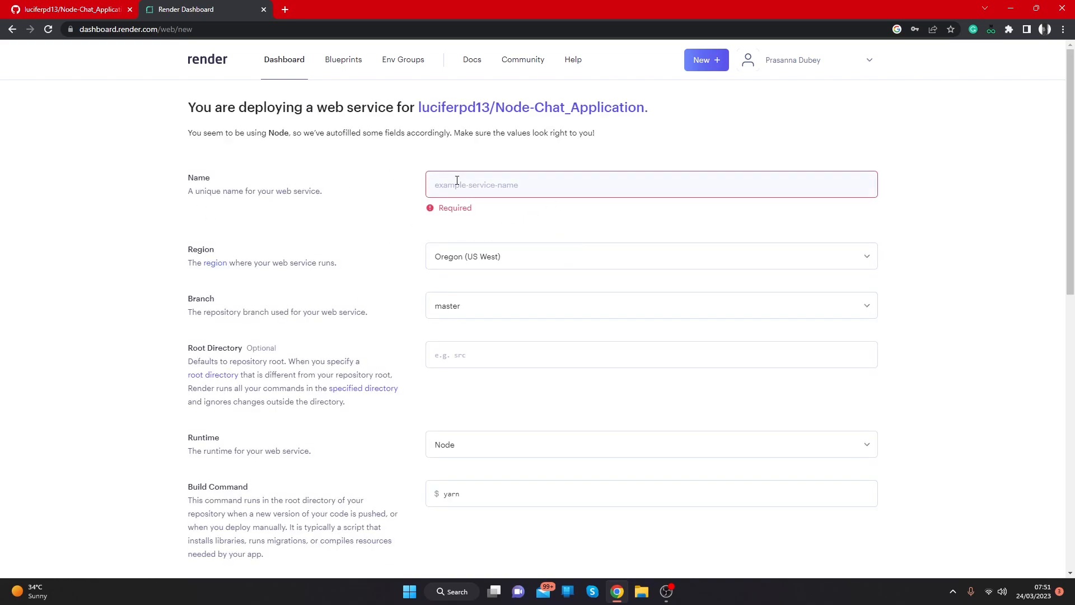
Name the web service 'chat' and set its region to Singapore (Southeast Asia).
type("chat")
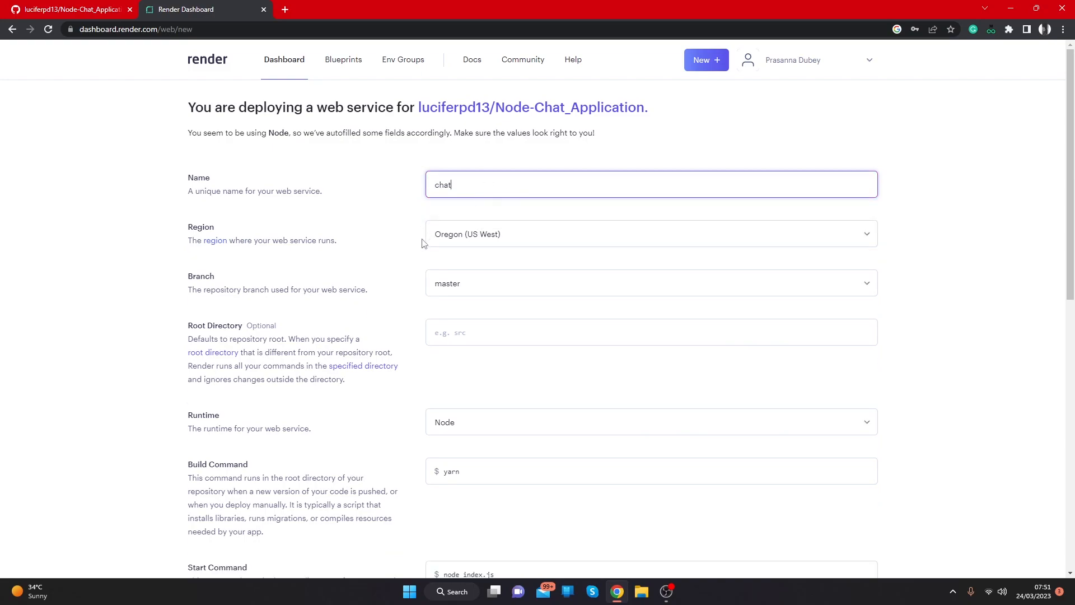
left_click(650, 234)
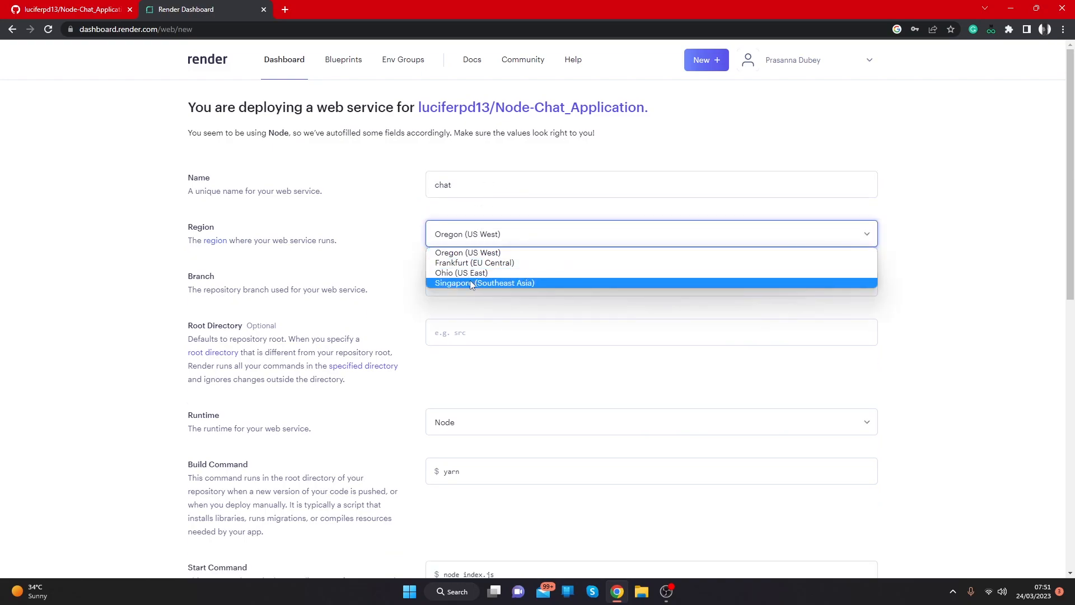
left_click(485, 283)
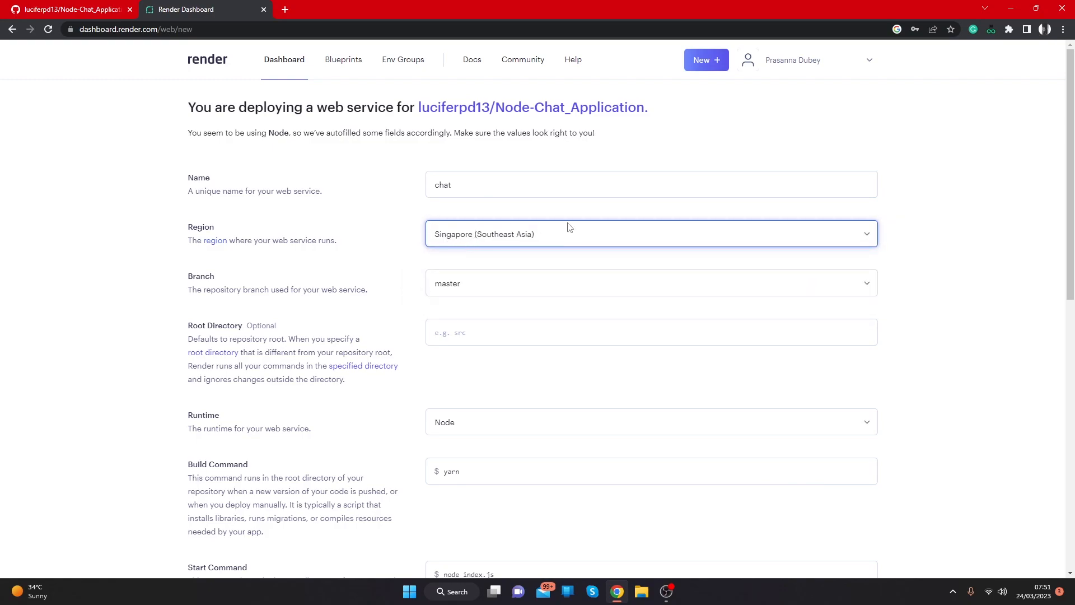
mouse_move(482, 283)
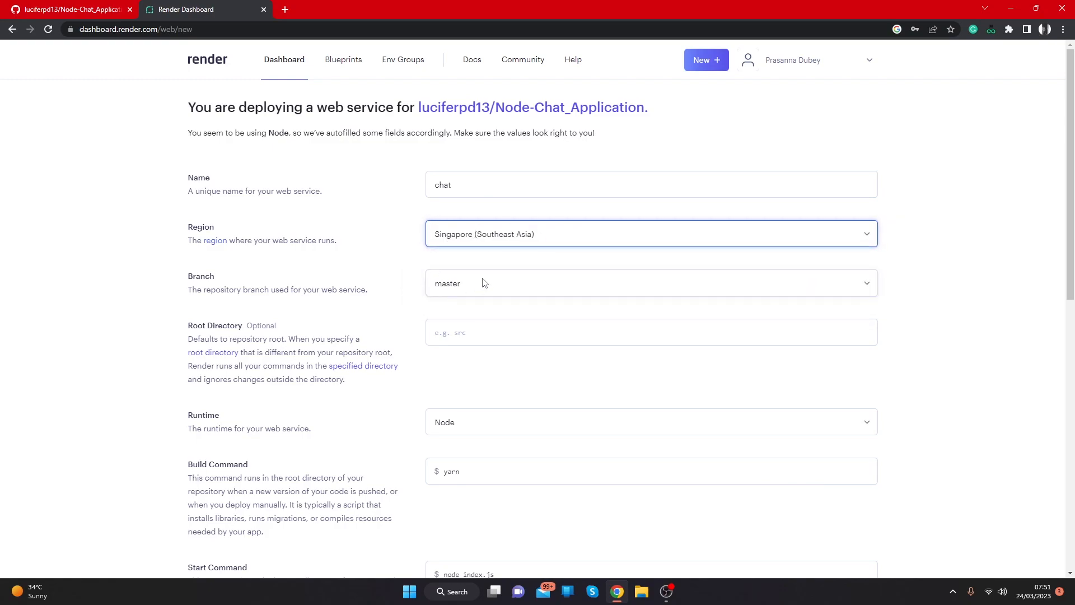
Review the branch, runtime, build and start command settings further down the form.
scroll("down", 3)
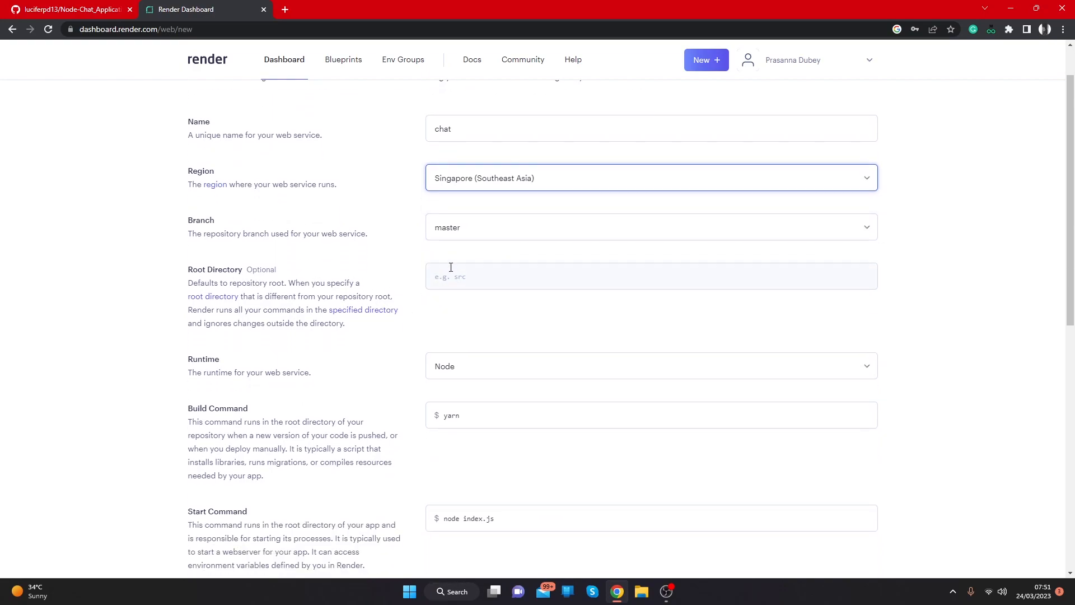
scroll("down", 3)
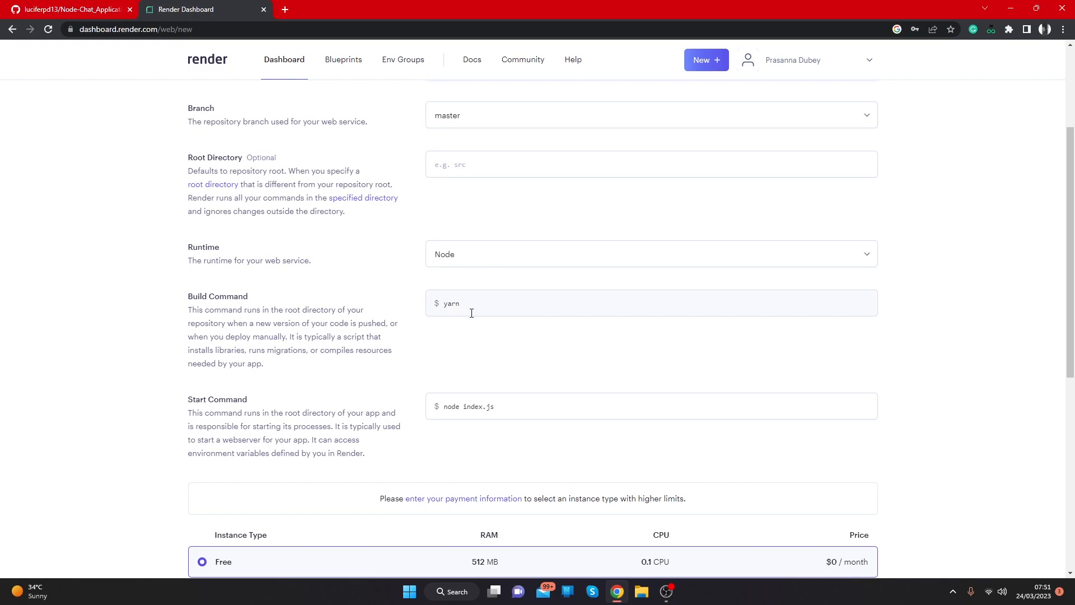
scroll("down", 3)
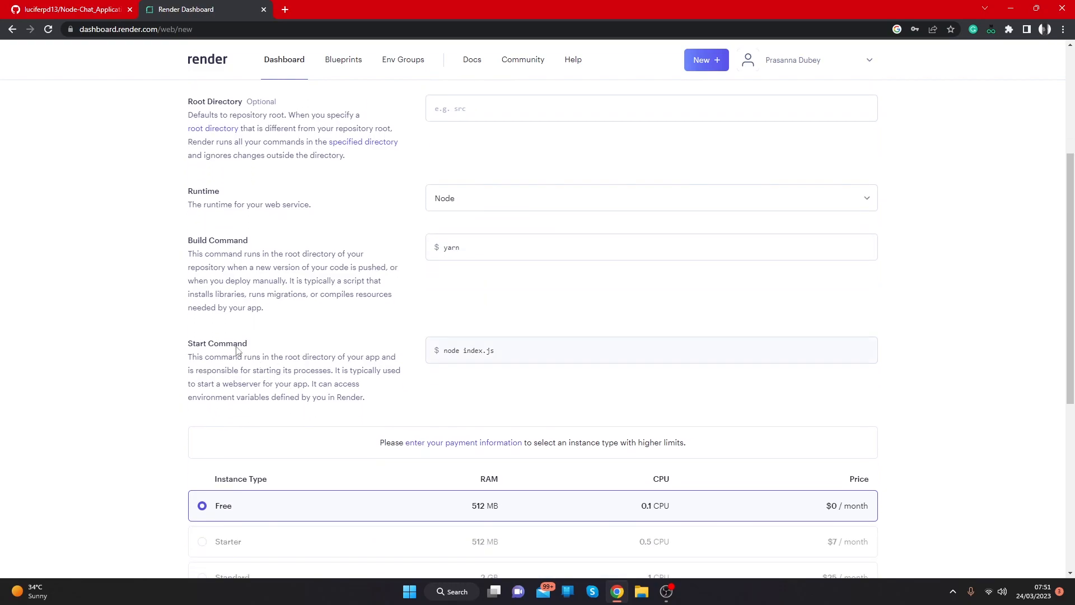
left_click(68, 9)
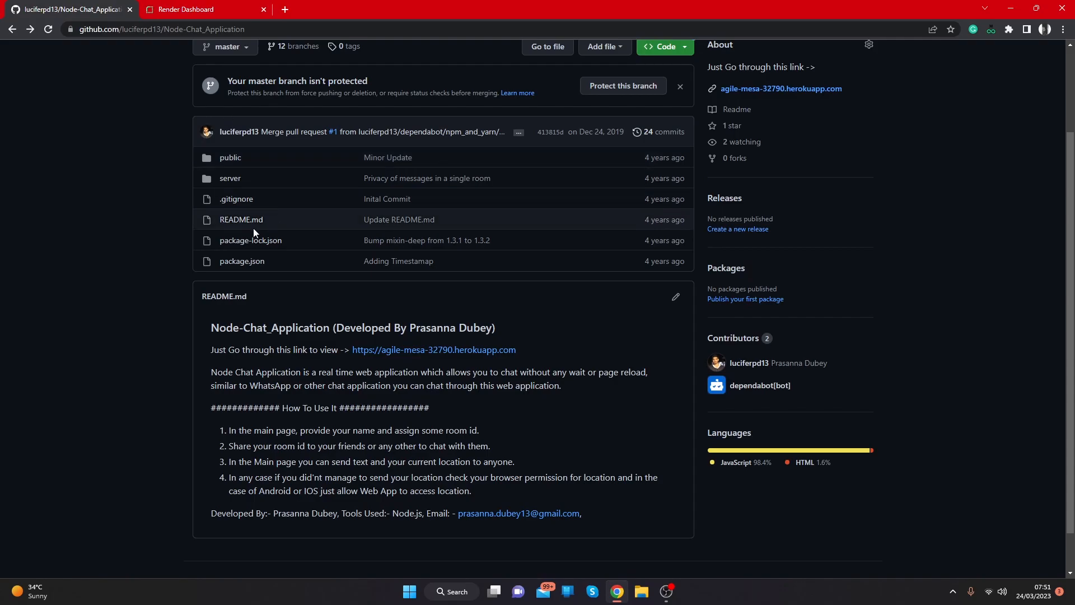
Select the 'node server/server.js' start script in the repository's package.json.
left_click(241, 261)
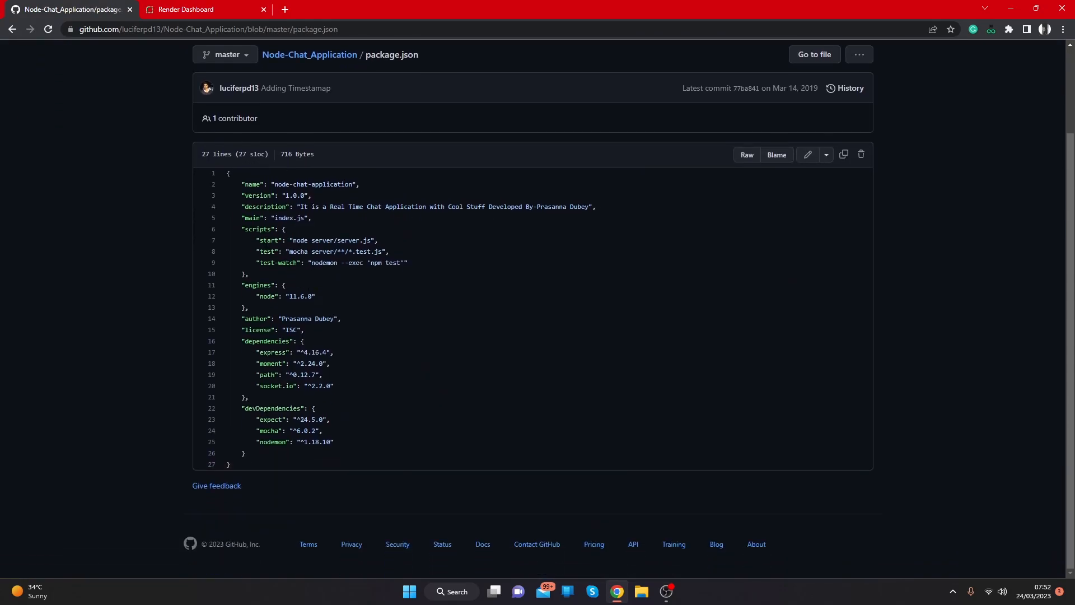
double_click(269, 240)
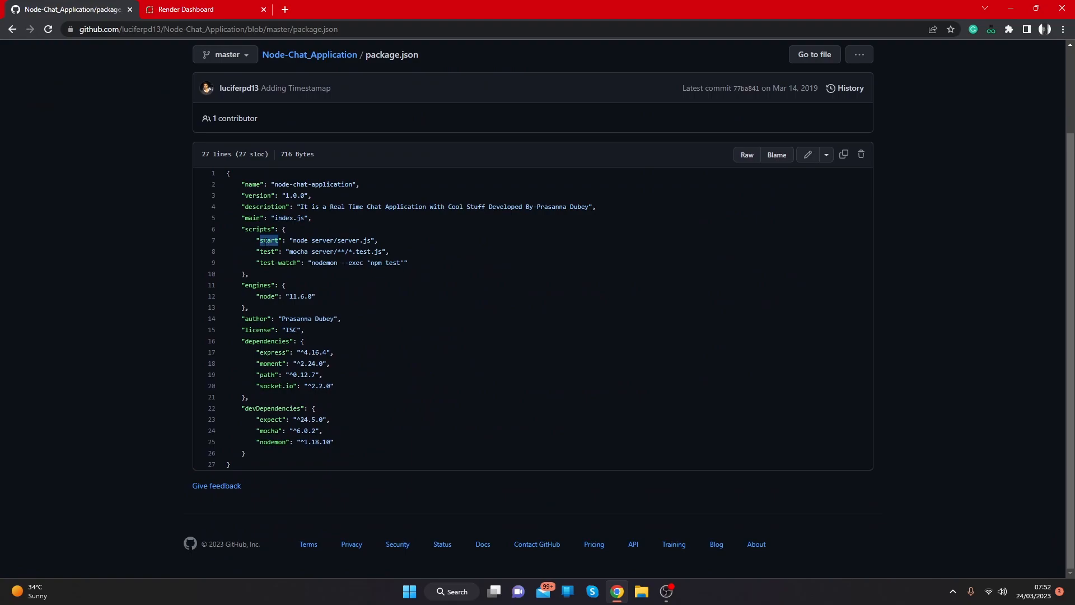
double_click(331, 241)
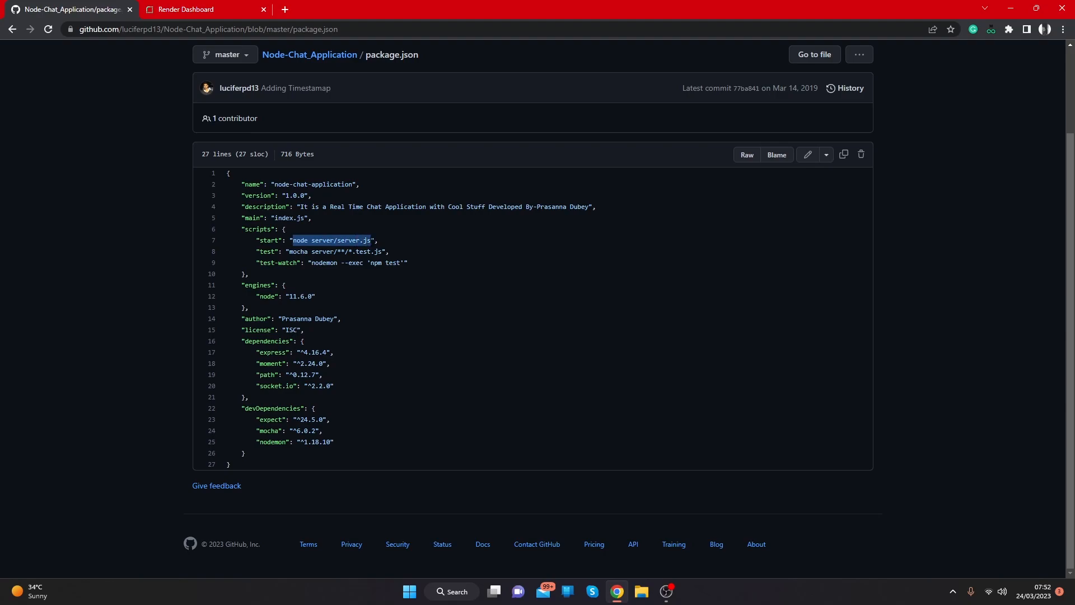
left_click(199, 9)
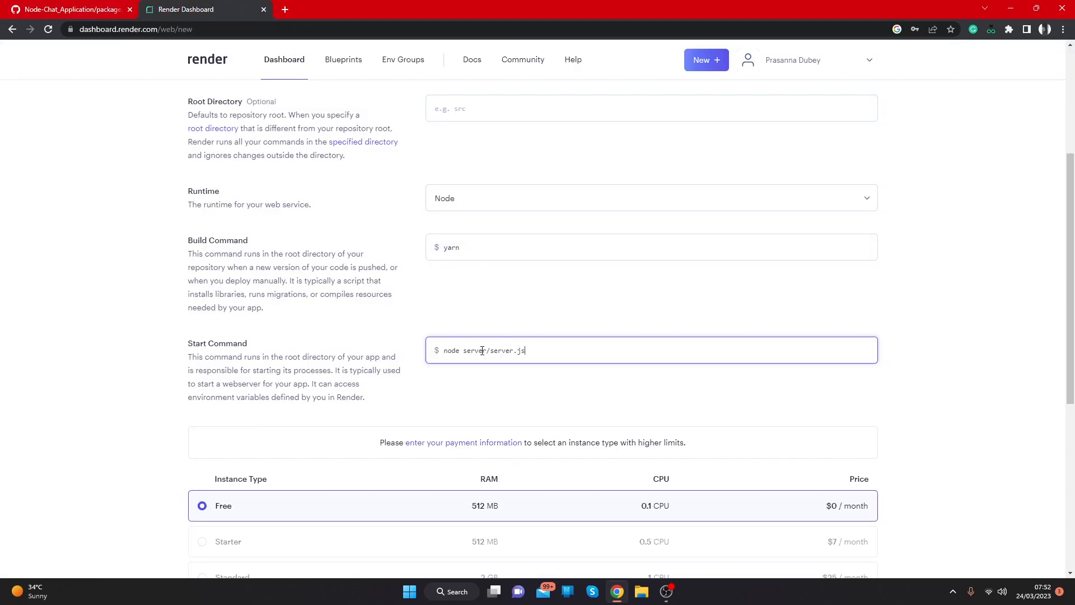
Create the free 'chat' web service with start command node server/server.js.
scroll("down", 3)
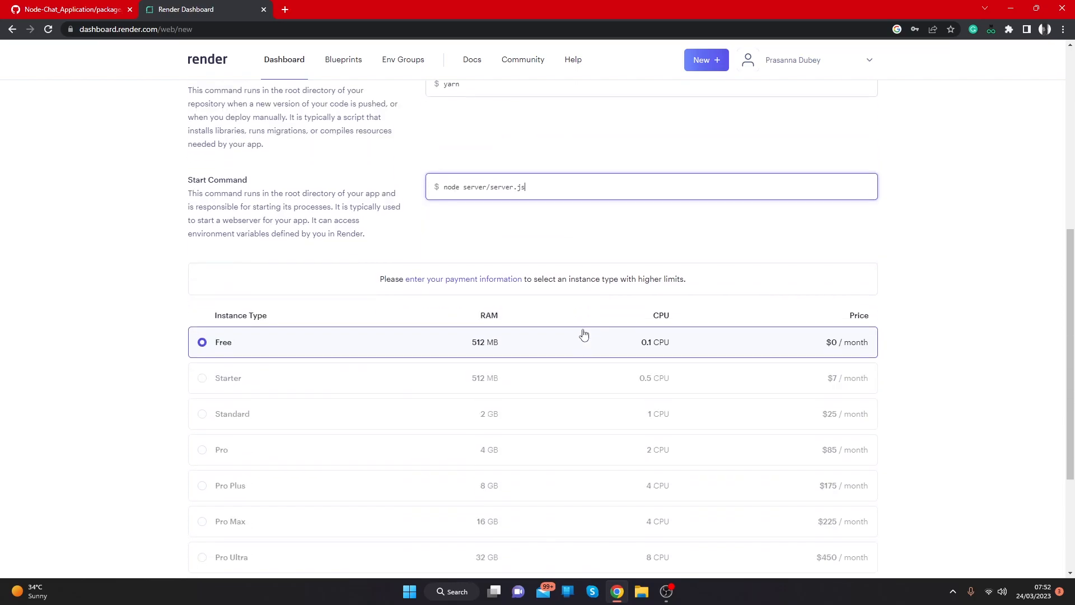
scroll("down", 3)
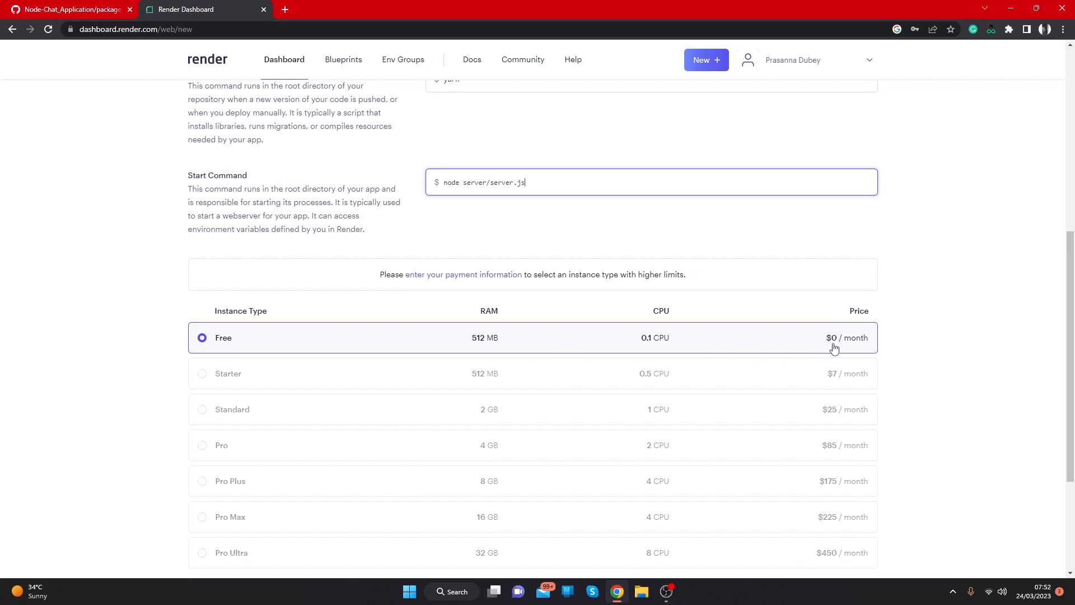
scroll("down", 3)
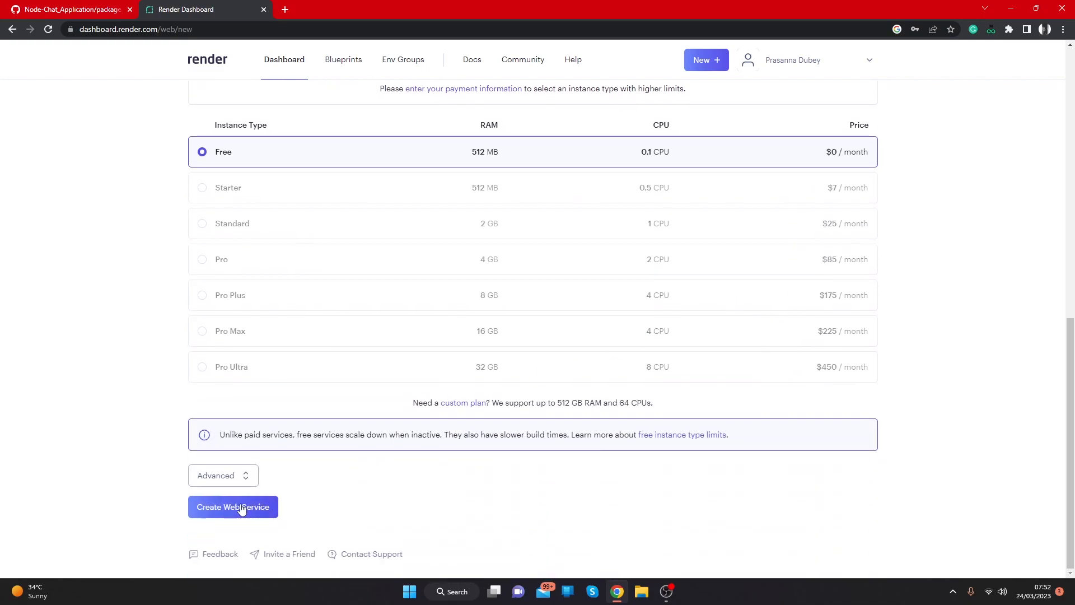
left_click(233, 507)
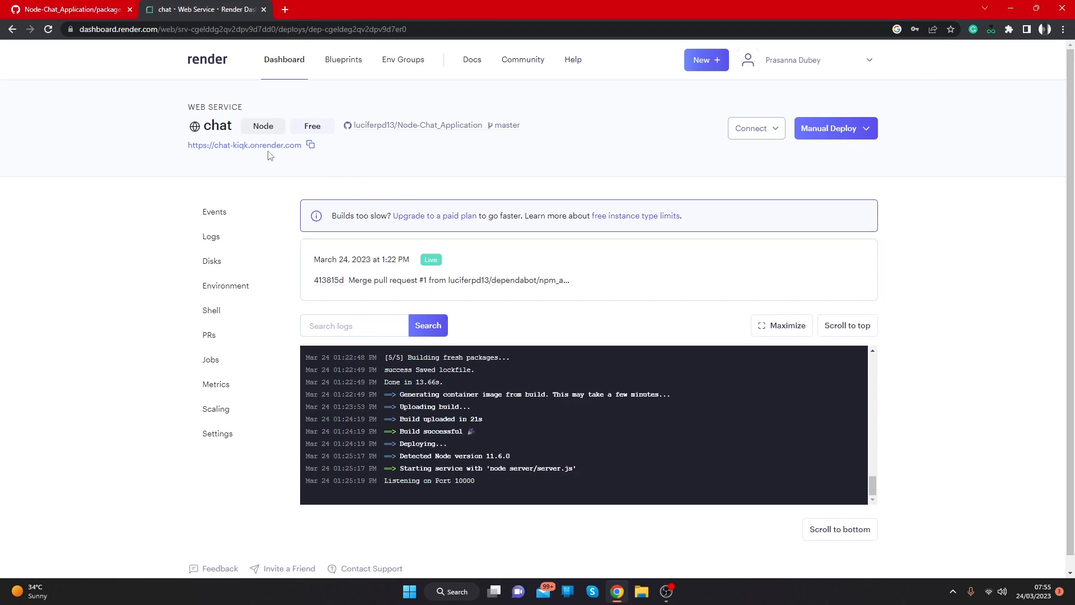
Open the live onrender.com app and join room 'pd' as display name 'PD'.
left_click(245, 144)
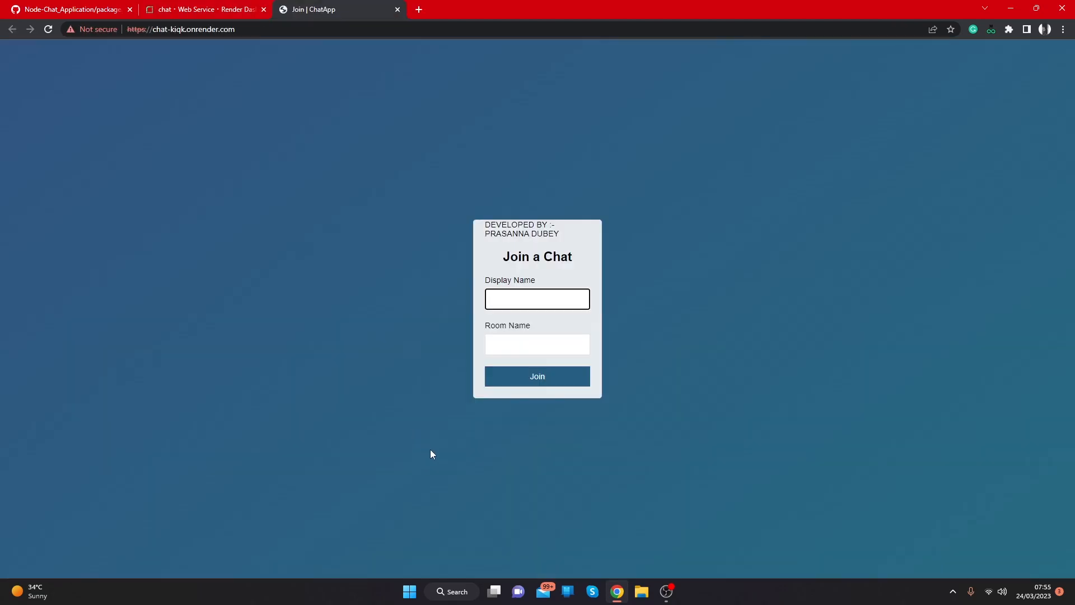
left_click(537, 298)
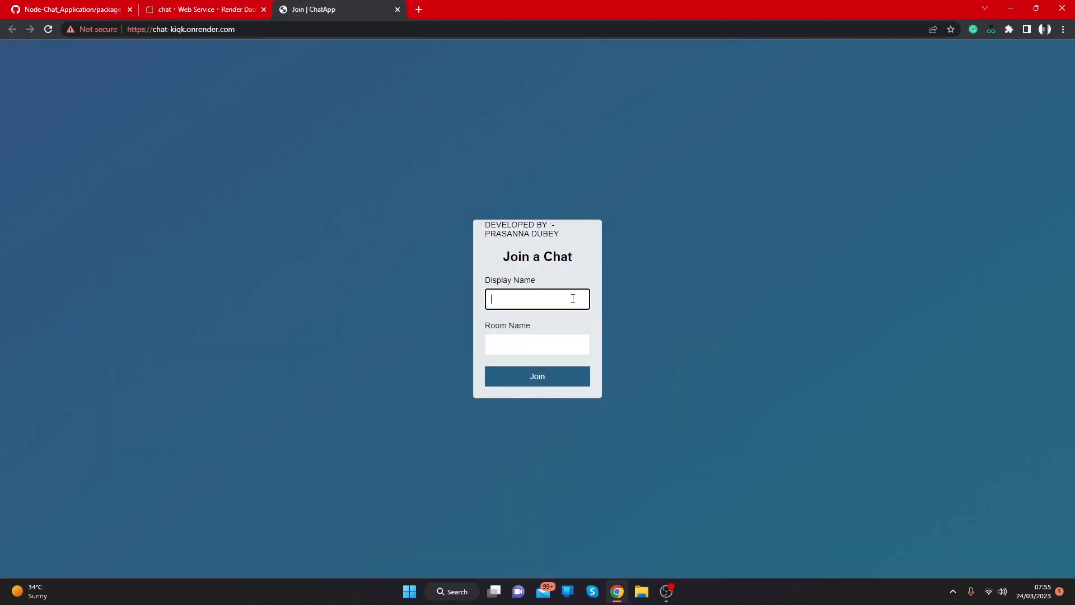
mouse_move(629, 305)
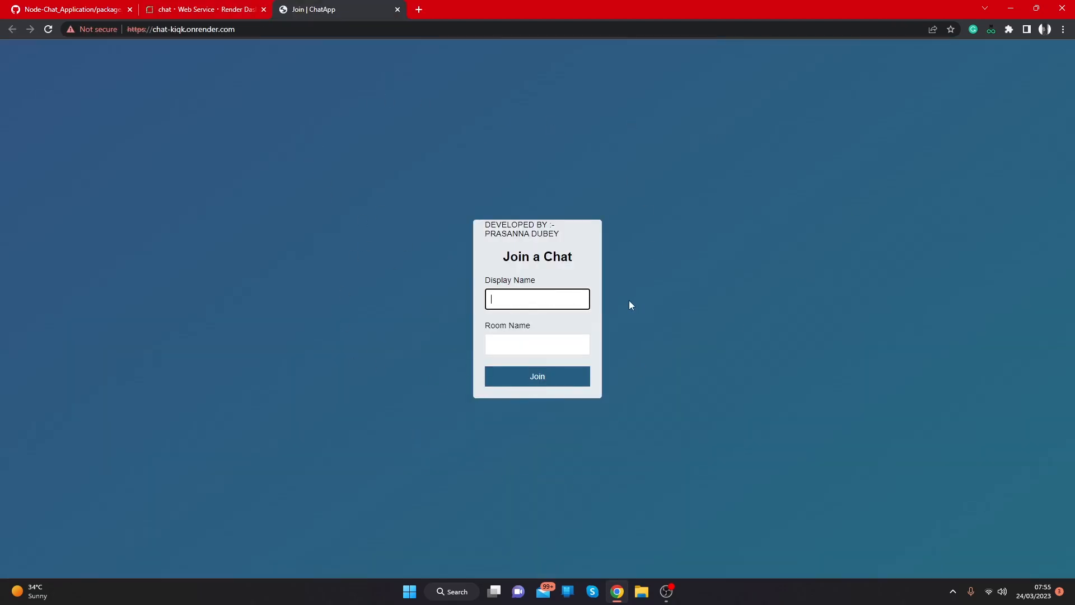
type("pd")
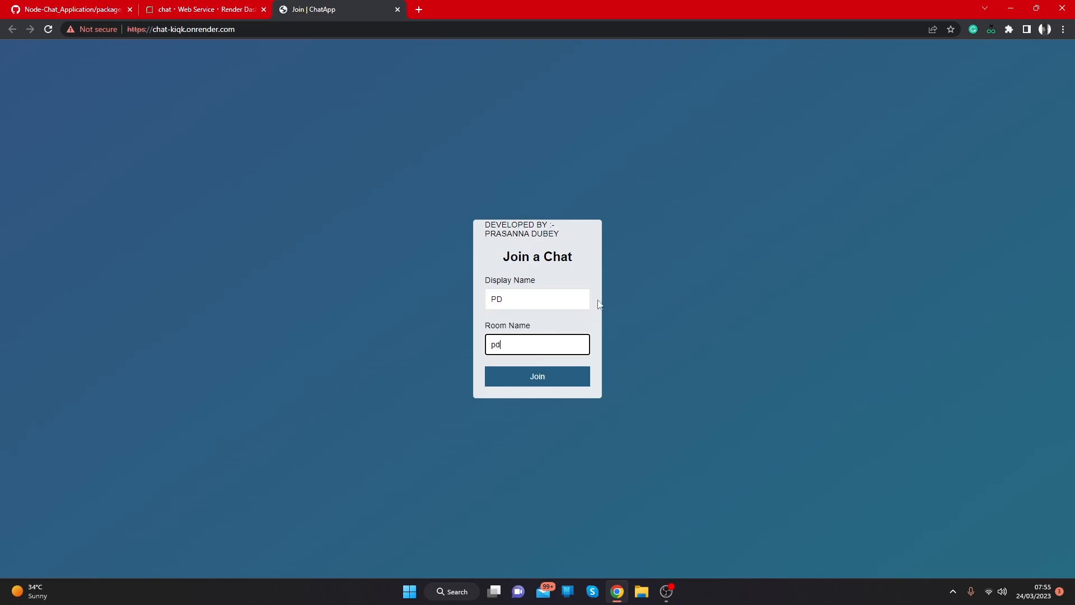
left_click(537, 376)
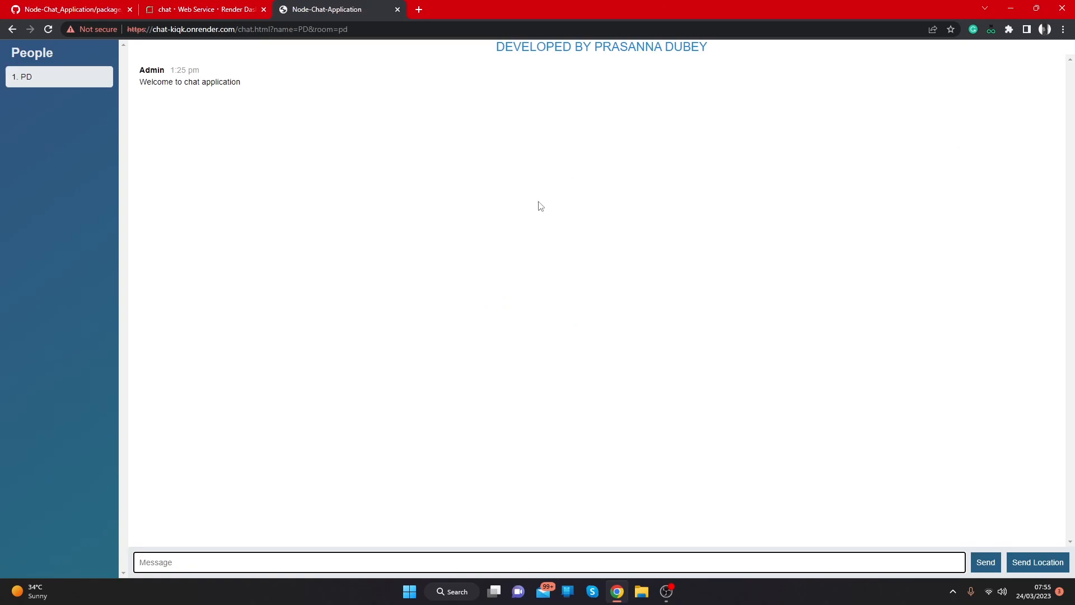
mouse_move(414, 224)
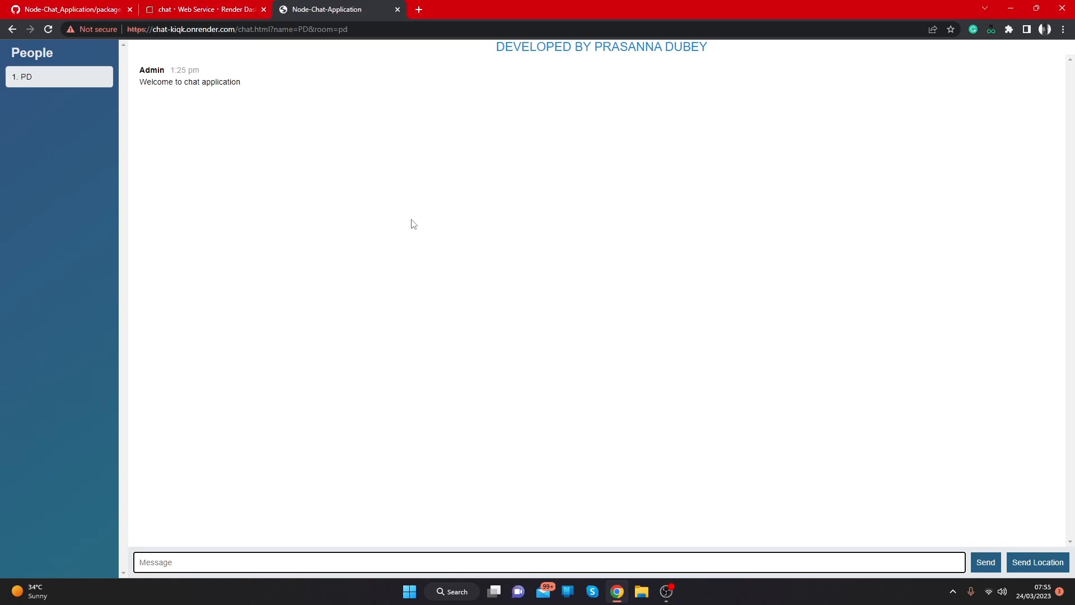